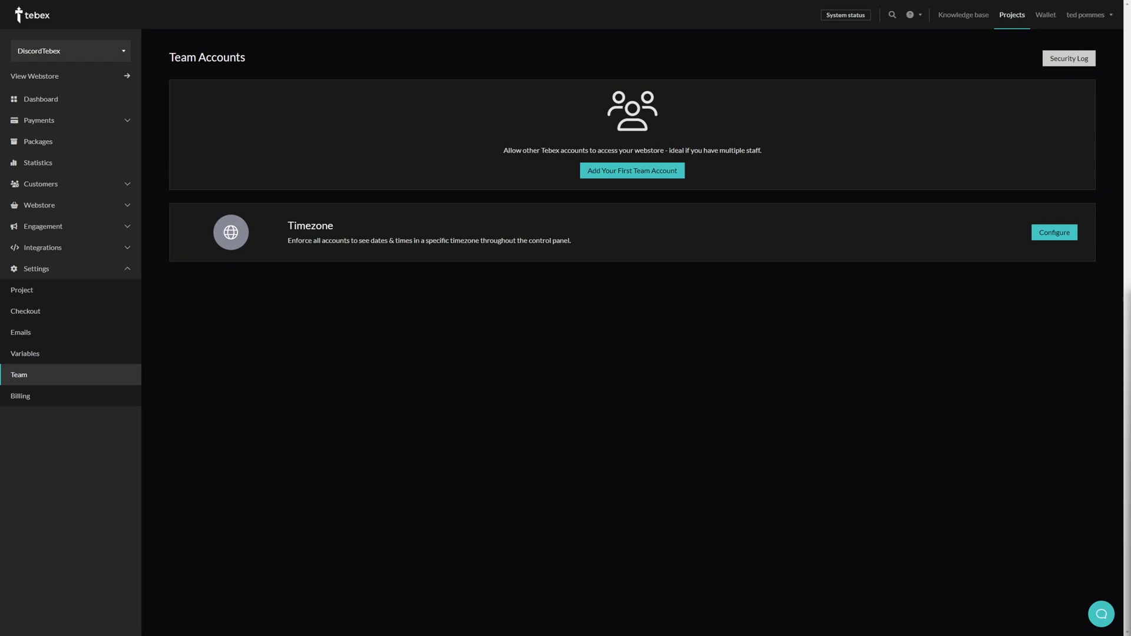
mouse_move(36, 386)
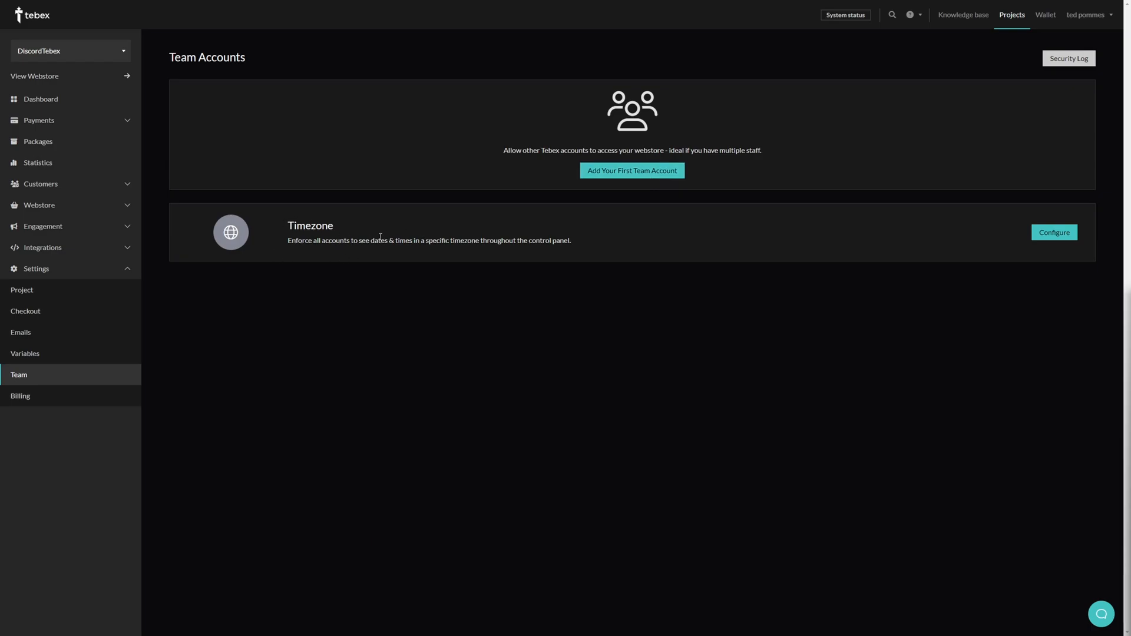
Configure the enforced timezone and choose Europe - Amsterdam from the list.
click(1053, 232)
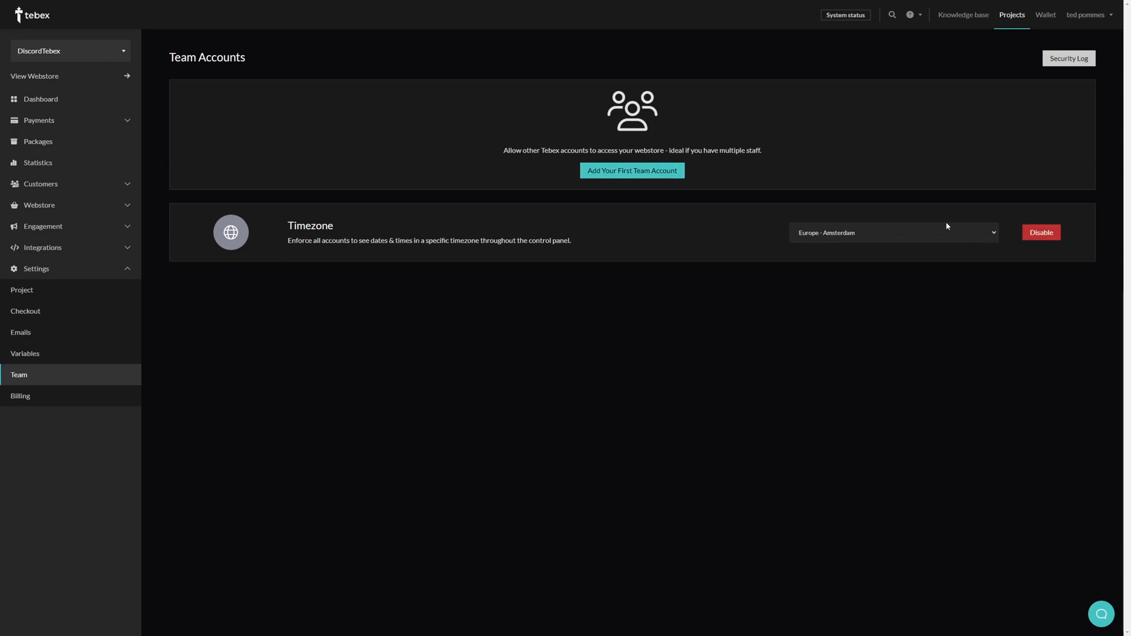
click(892, 232)
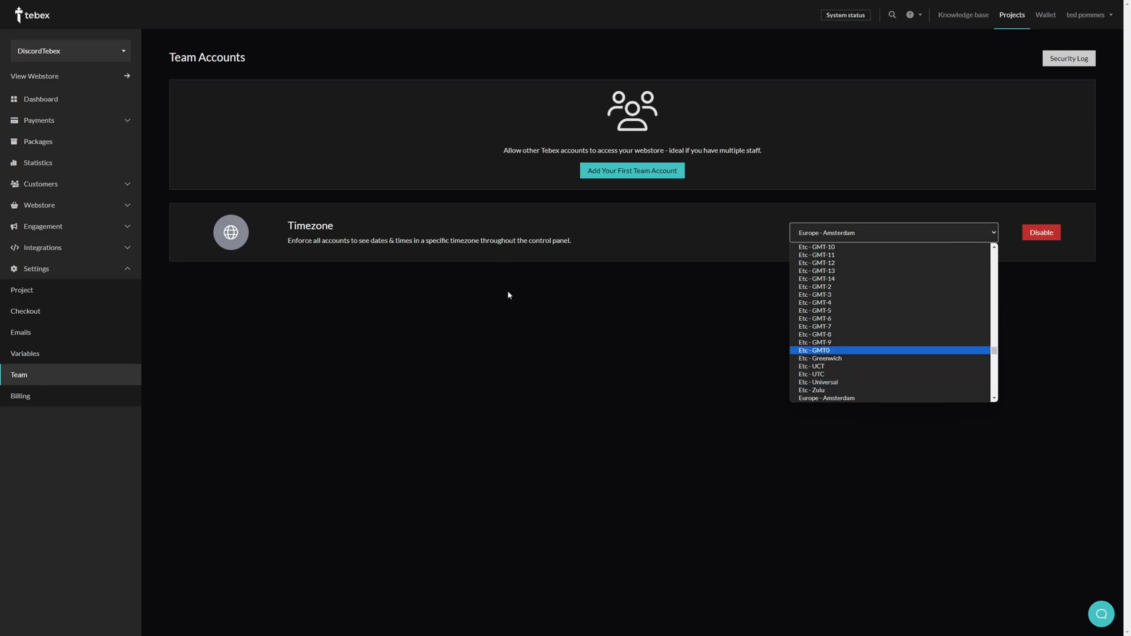
click(893, 232)
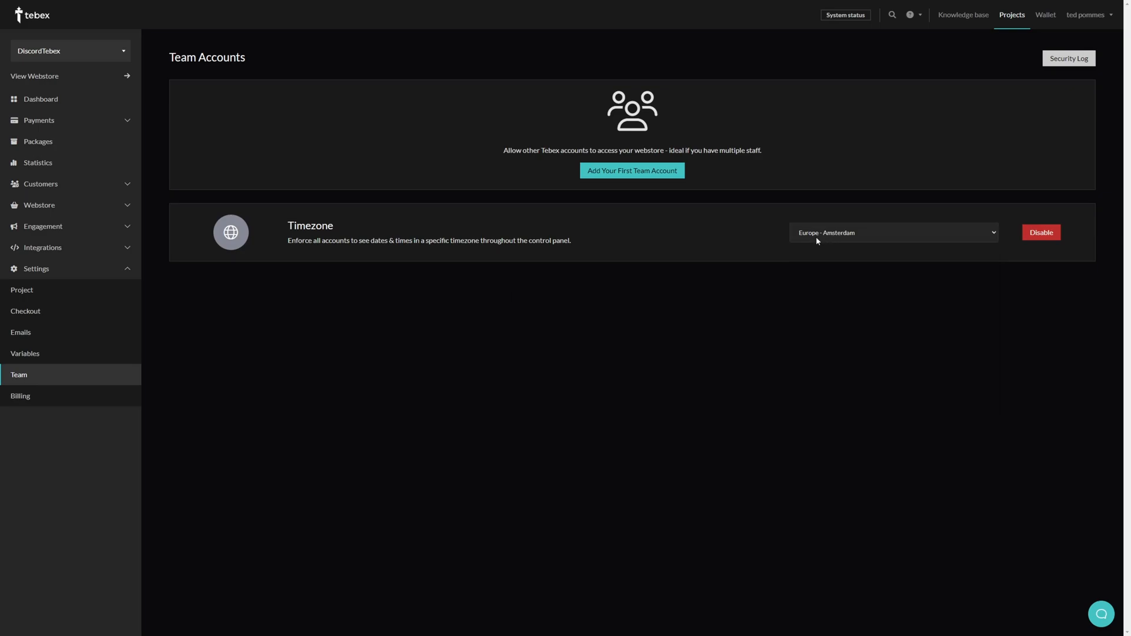
Start a new team account and grant it view and create/edit access to Billing.
click(632, 170)
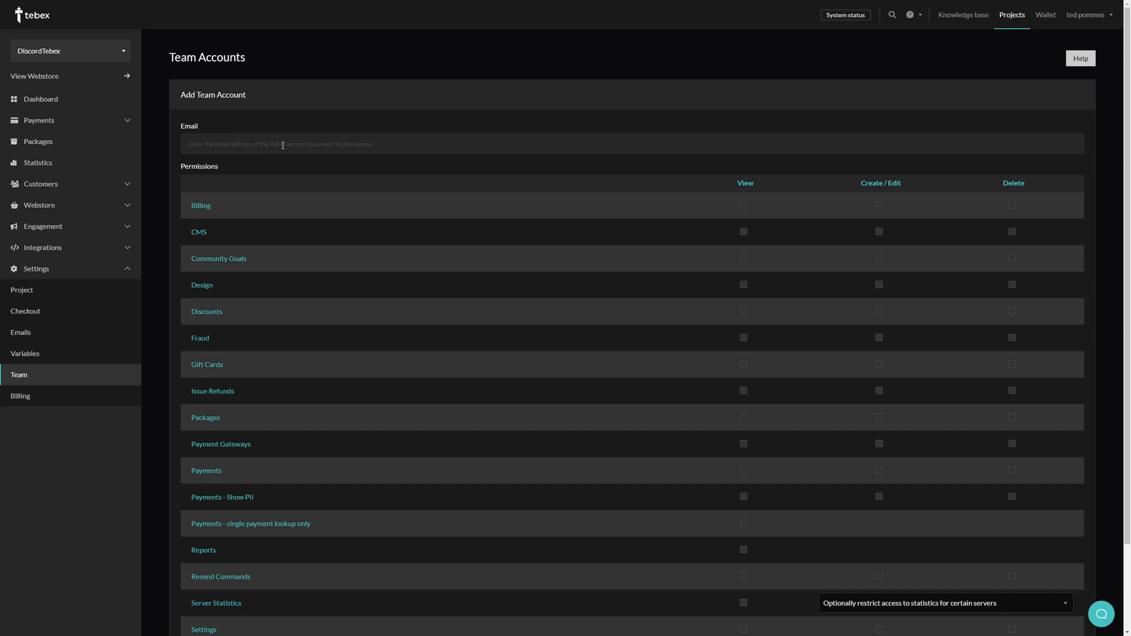
scroll(down, 3)
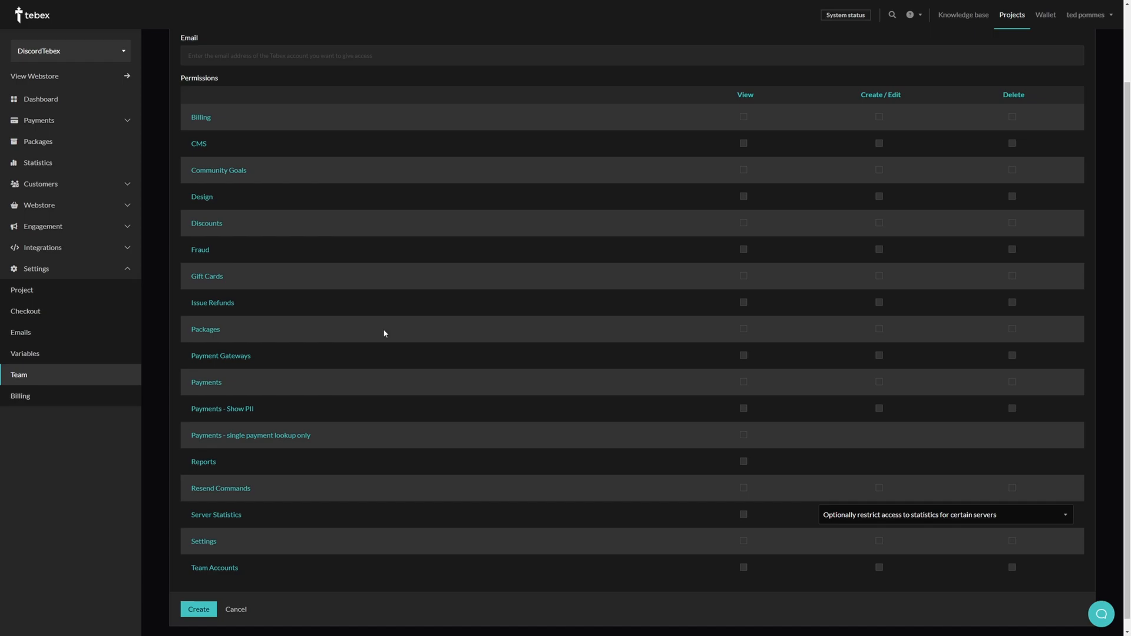
mouse_move(776, 142)
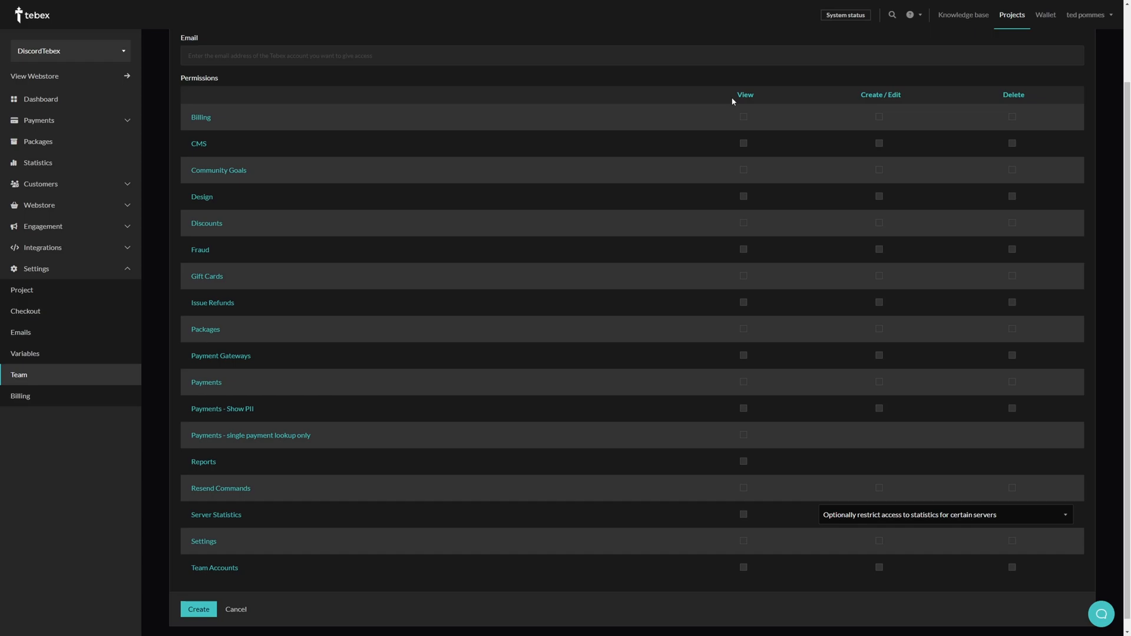
mouse_move(885, 120)
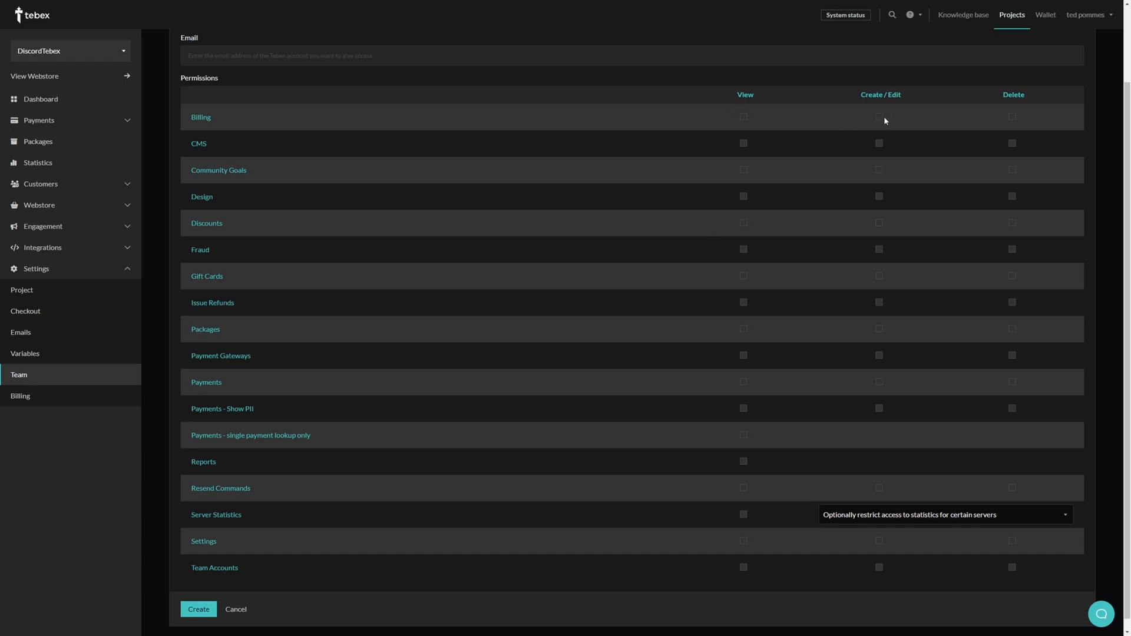
mouse_move(1013, 129)
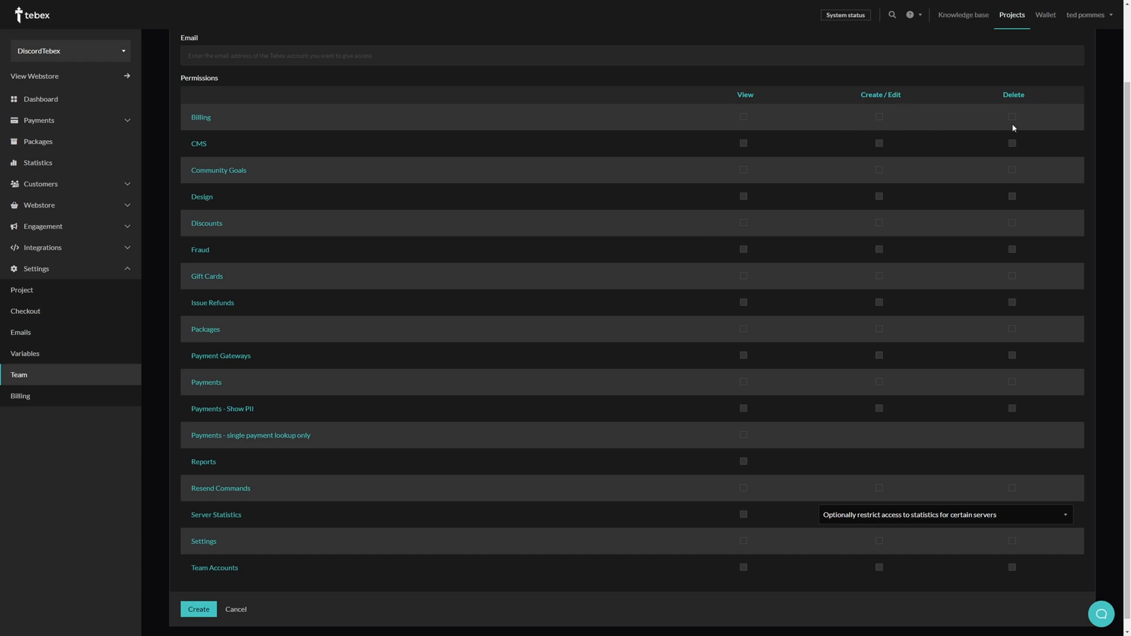
mouse_move(791, 280)
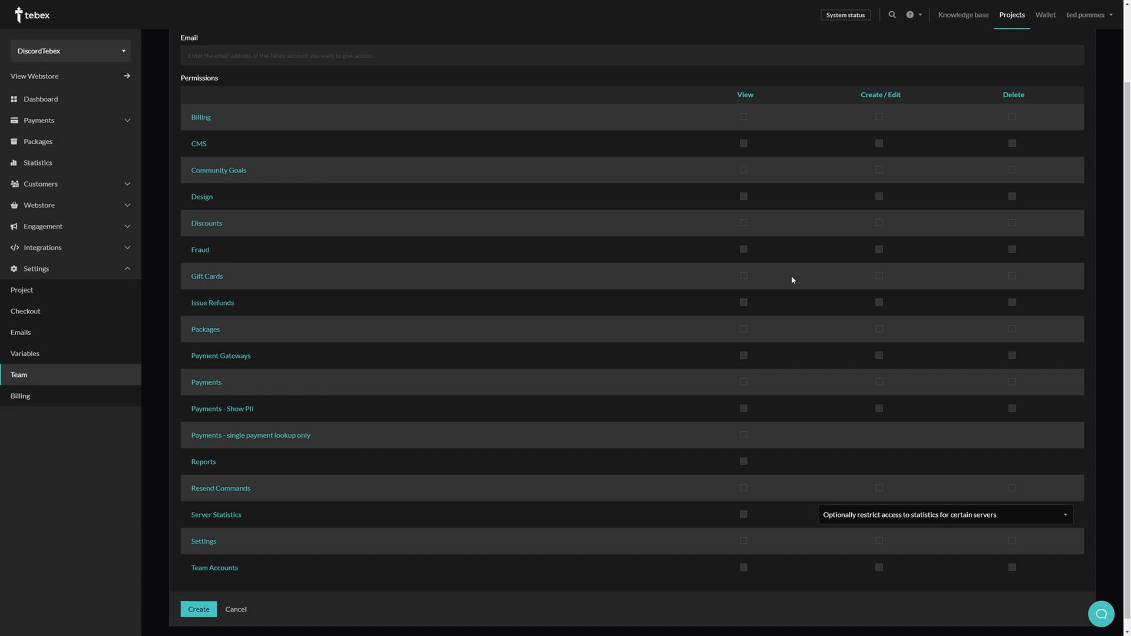
mouse_move(803, 277)
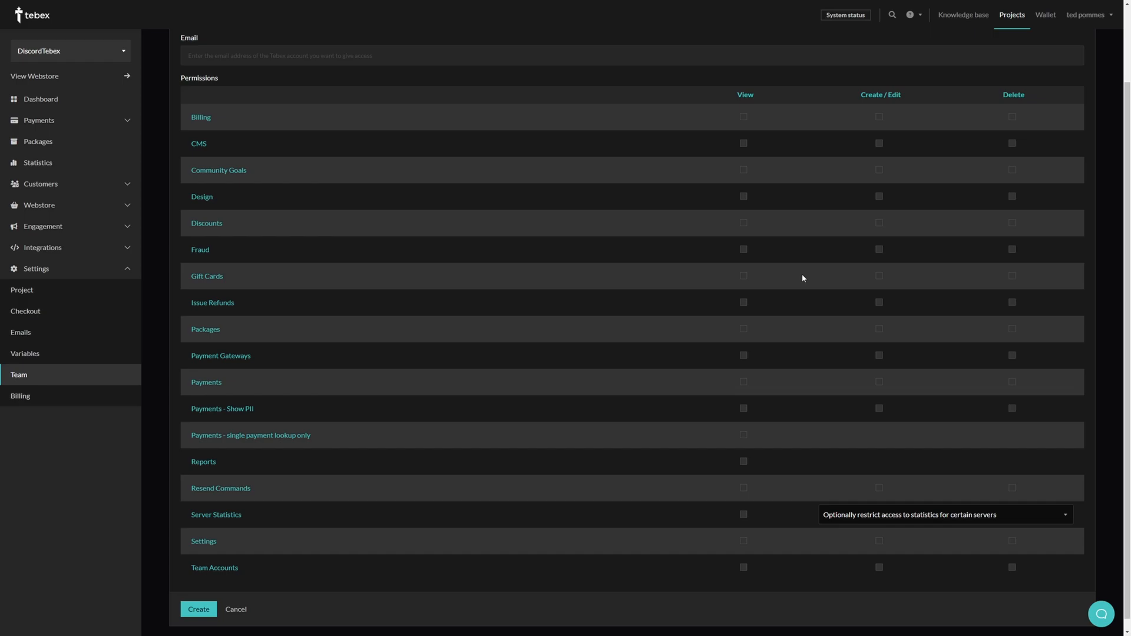
mouse_move(695, 412)
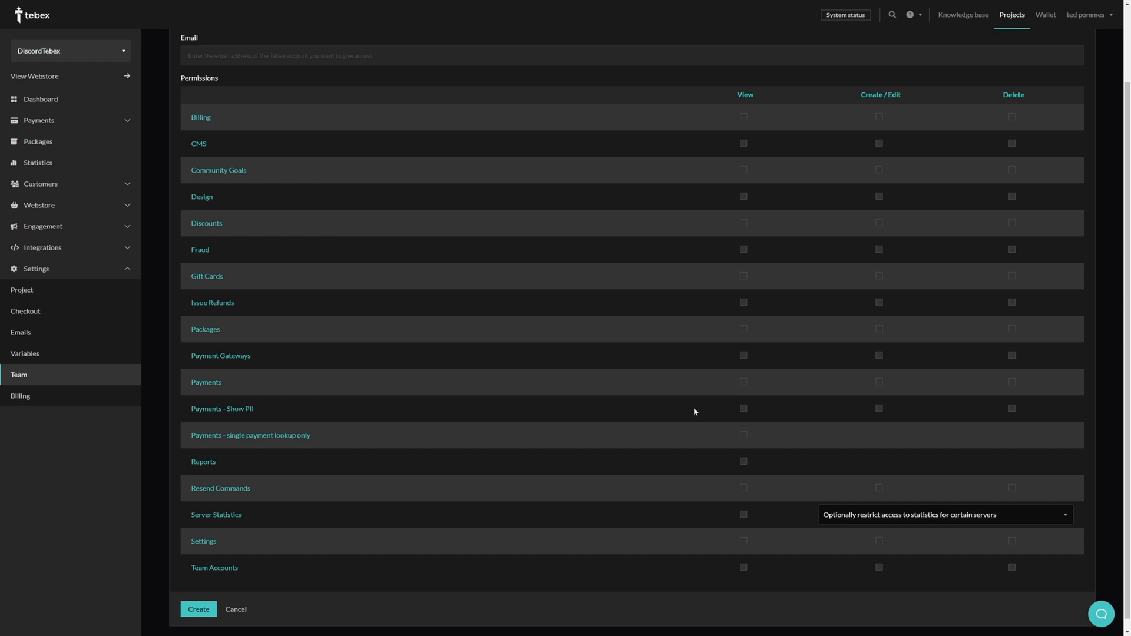
mouse_move(919, 478)
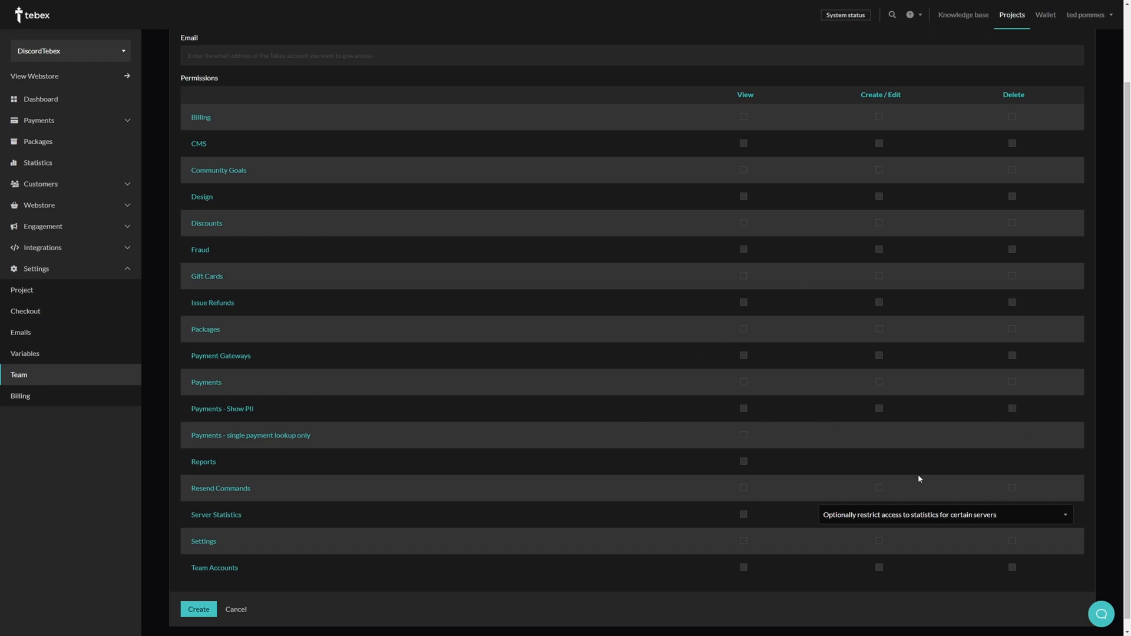
click(942, 515)
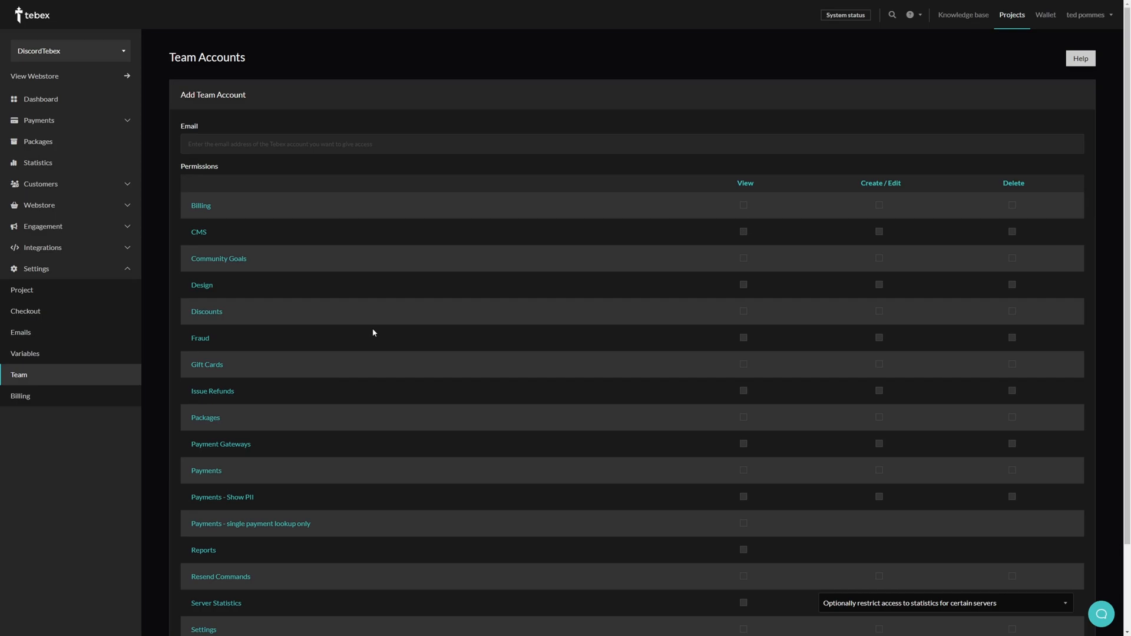
click(879, 205)
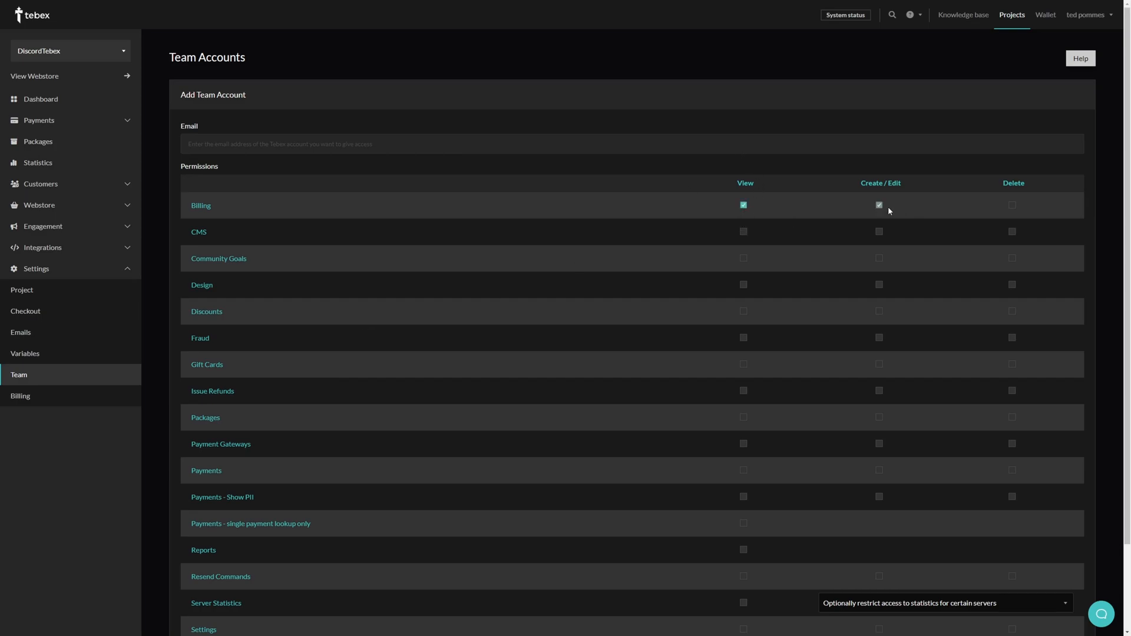
Create the team account so it appears on the Team page.
click(1012, 205)
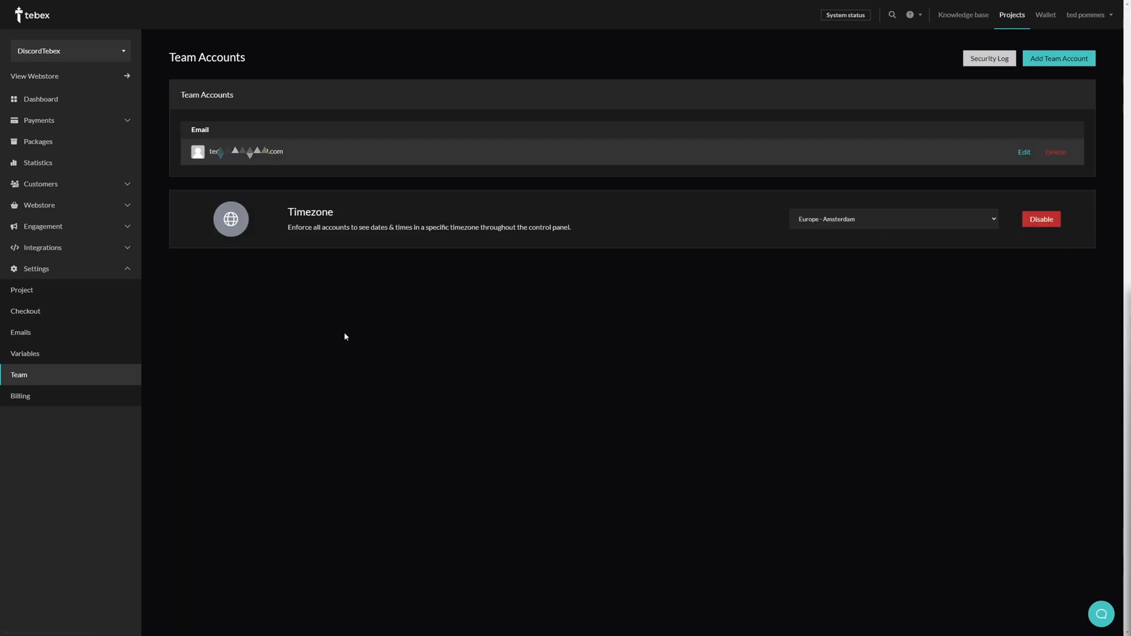
mouse_move(179, 290)
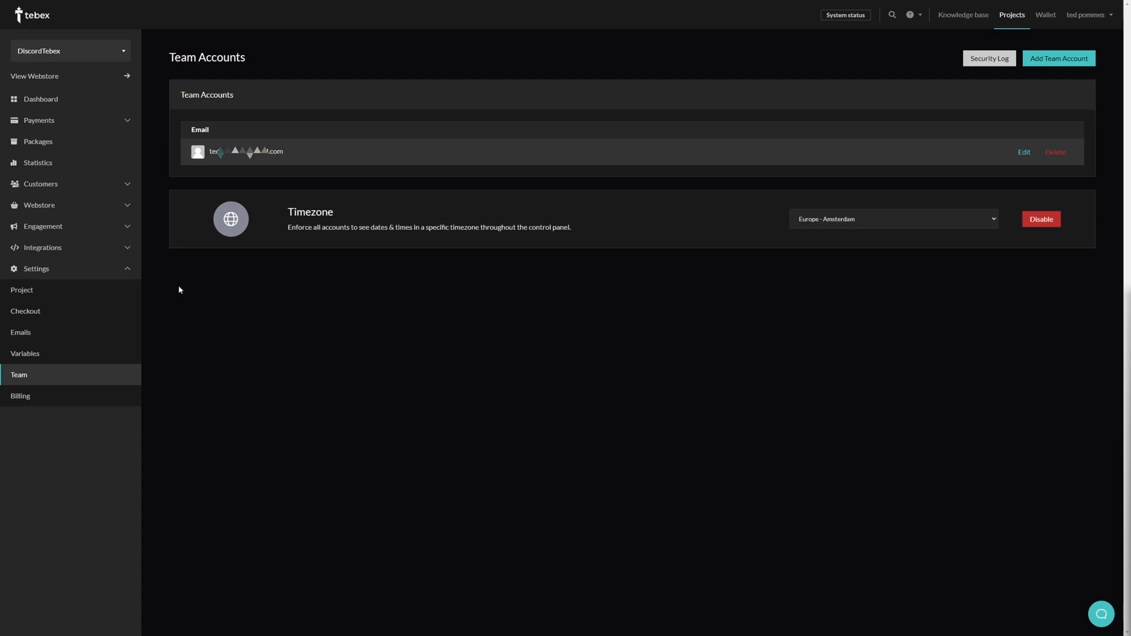
mouse_move(1056, 152)
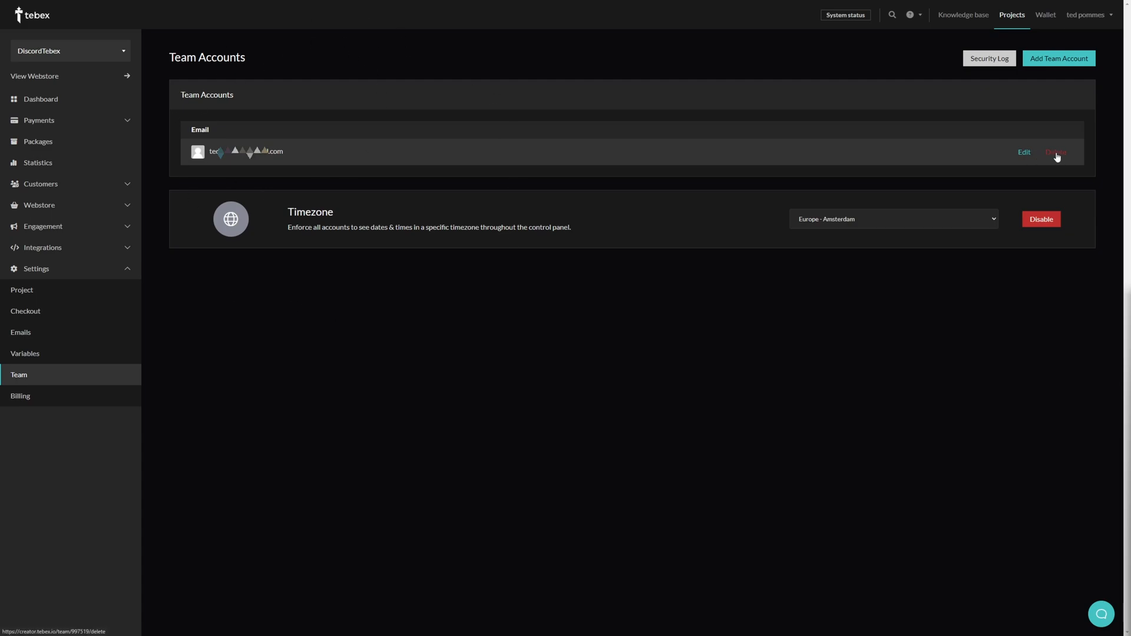
click(1024, 152)
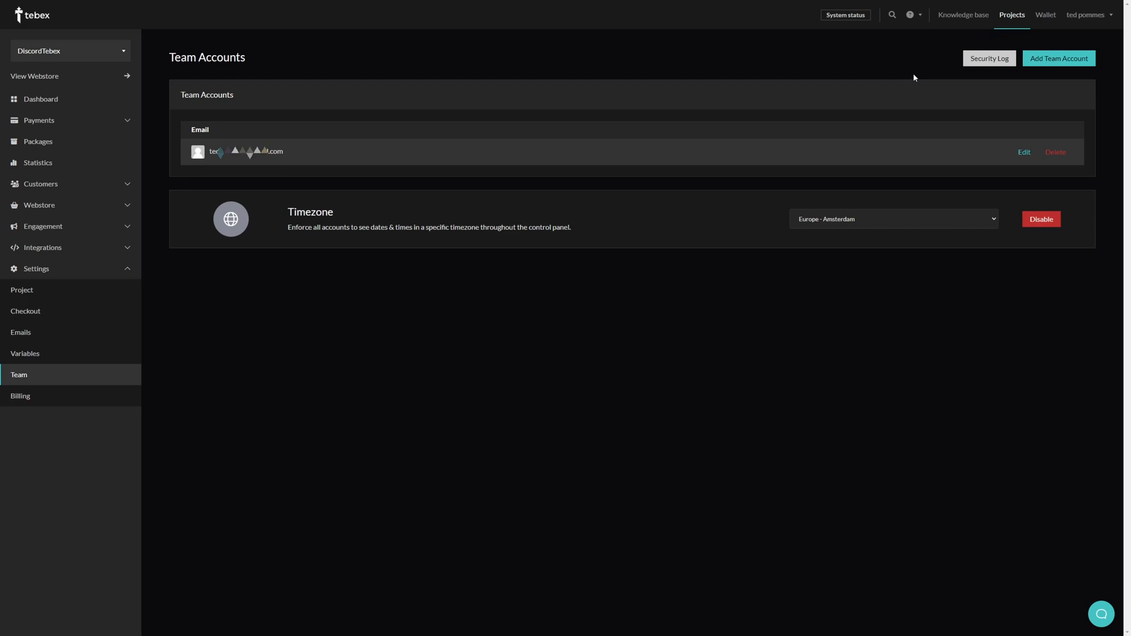
mouse_move(989, 58)
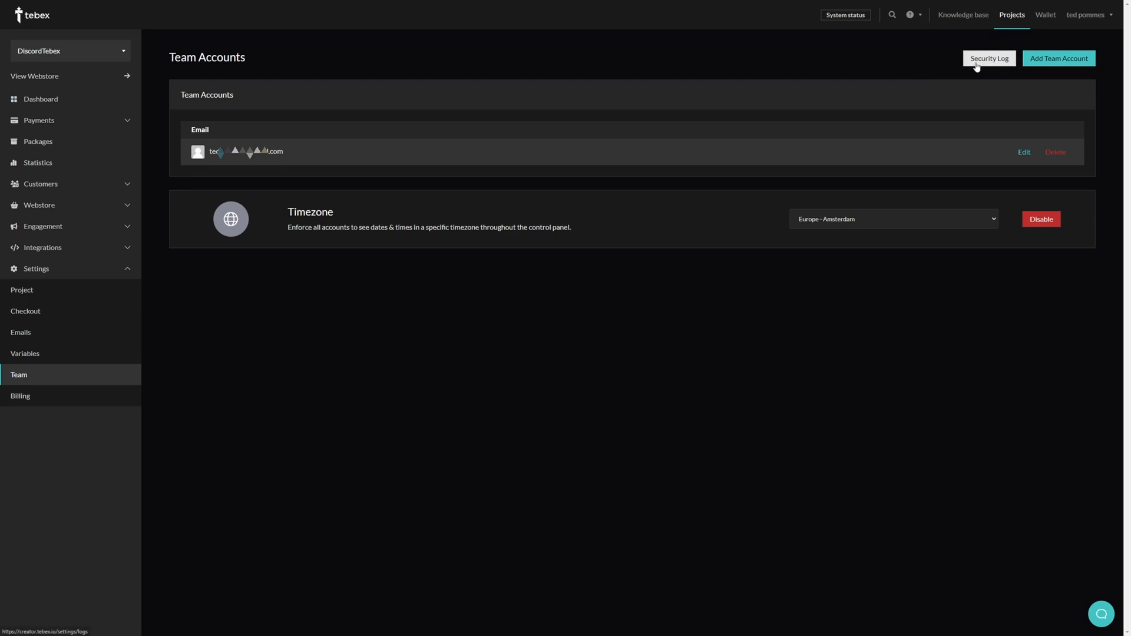
Review the Security Log entry for the account creation, then return to Team settings.
click(988, 59)
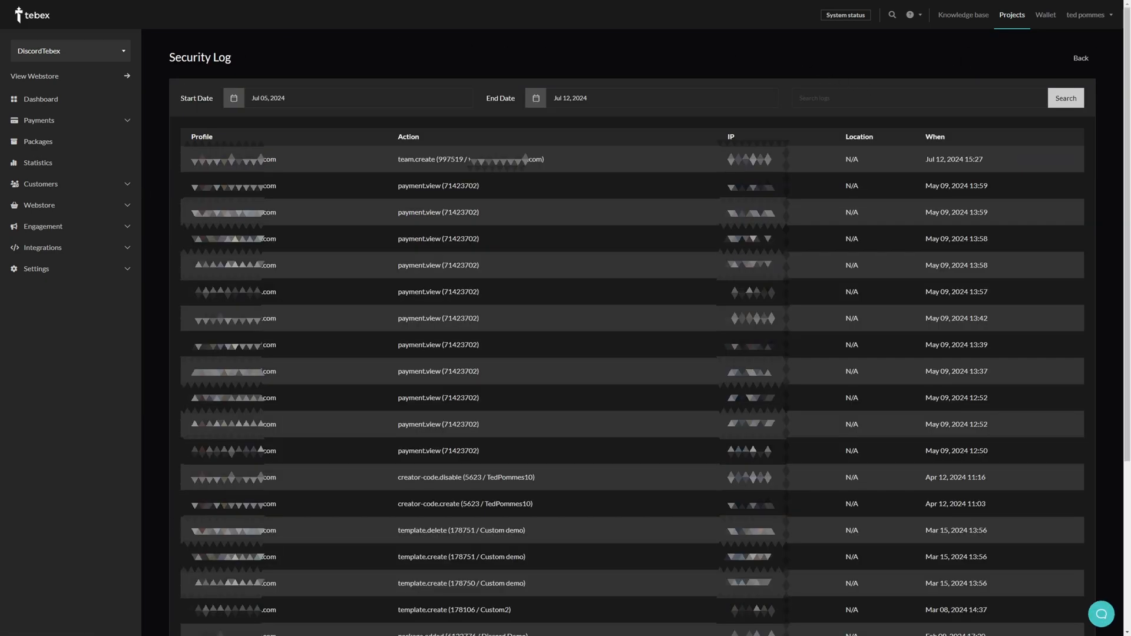
mouse_move(364, 570)
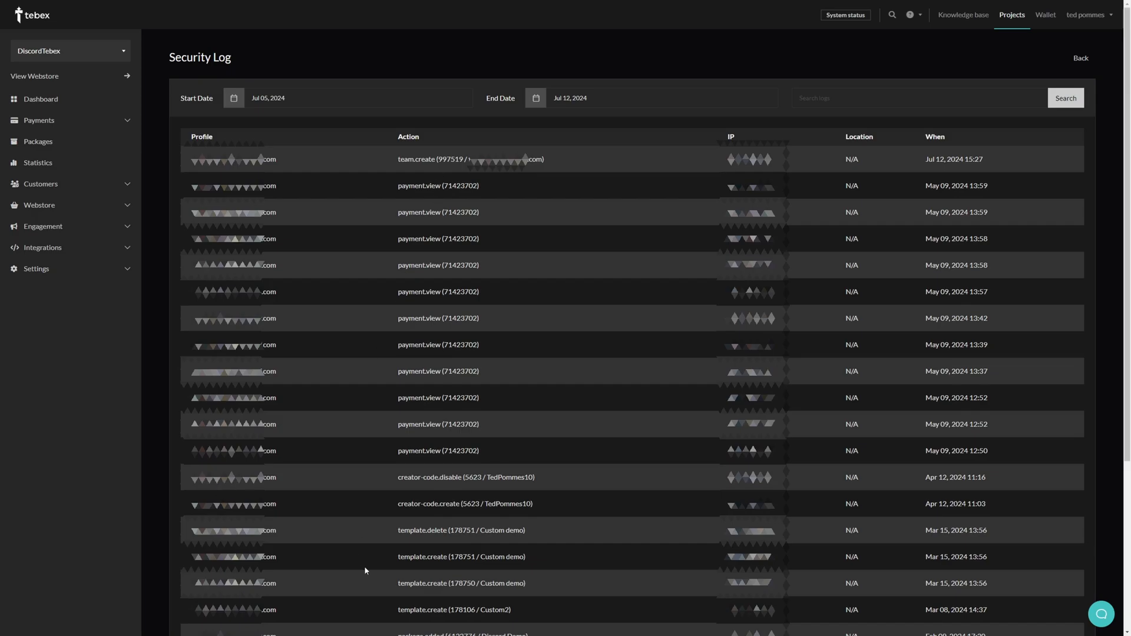
mouse_move(964, 612)
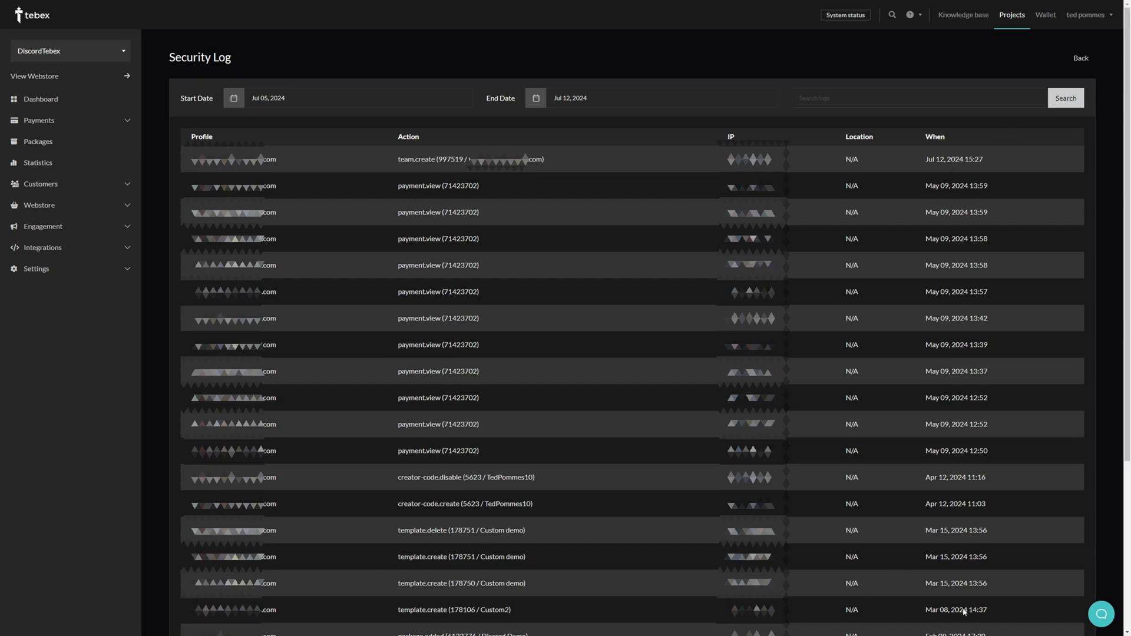
mouse_move(699, 632)
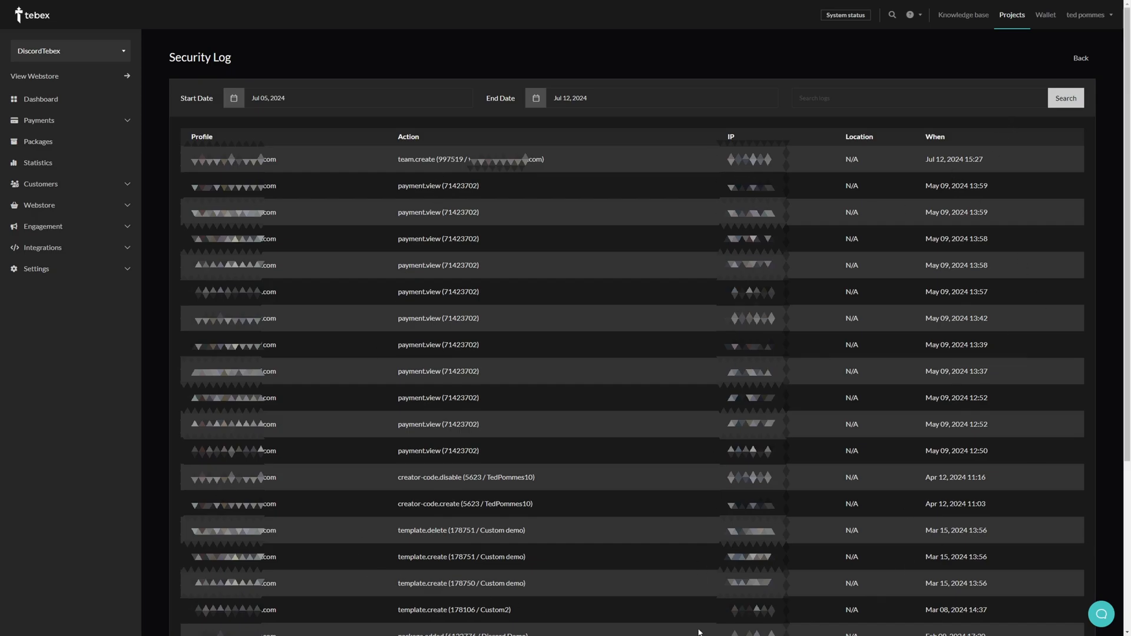
click(20, 375)
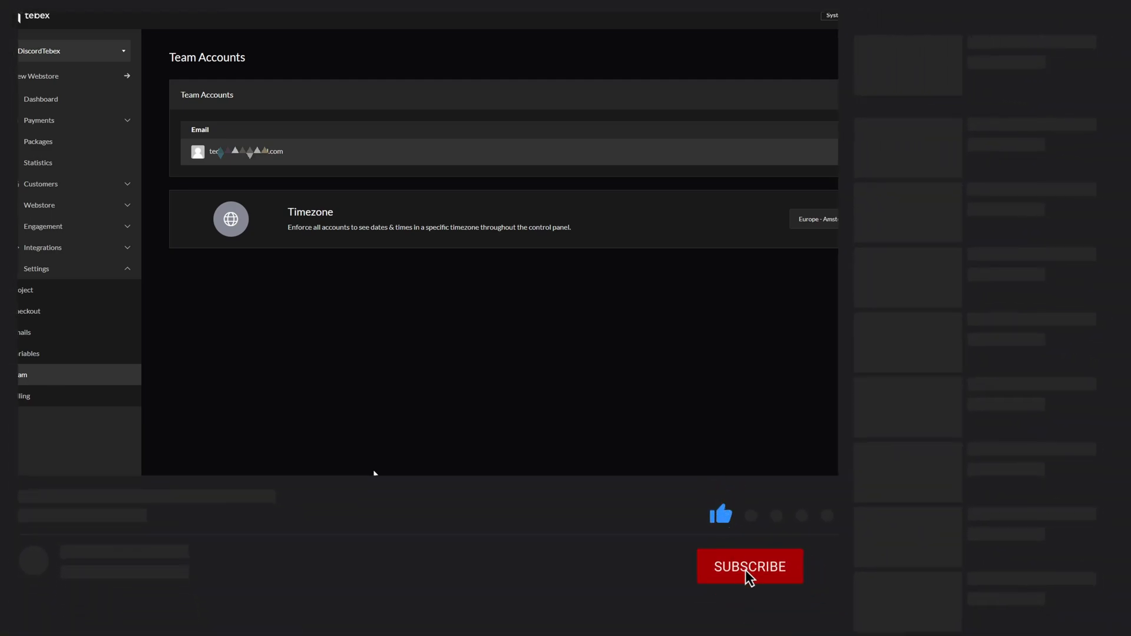
click(749, 566)
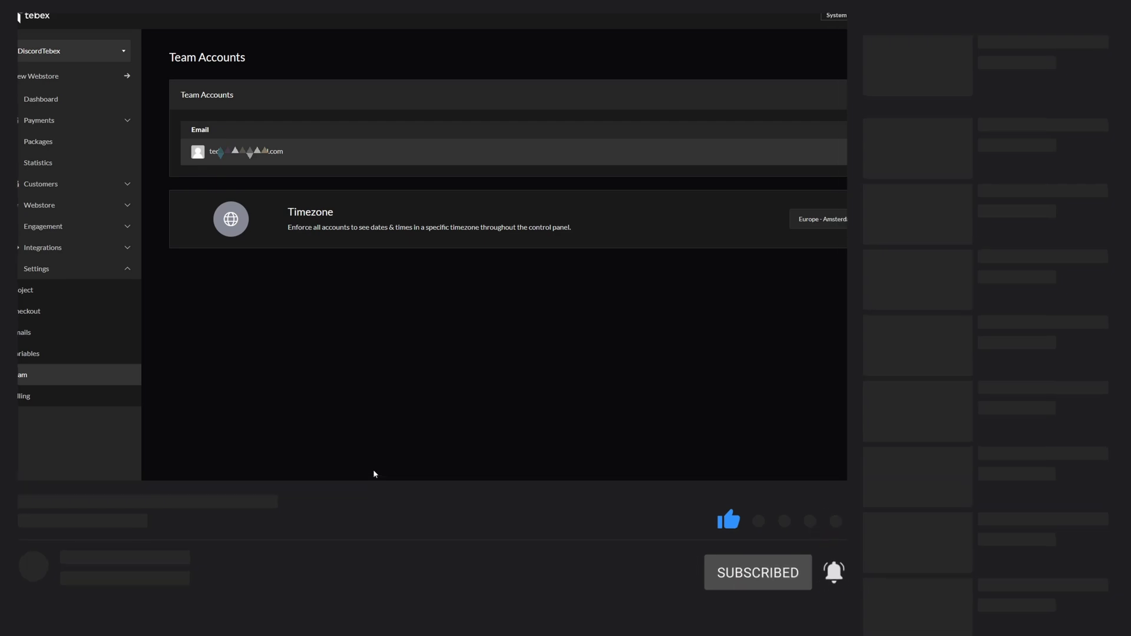